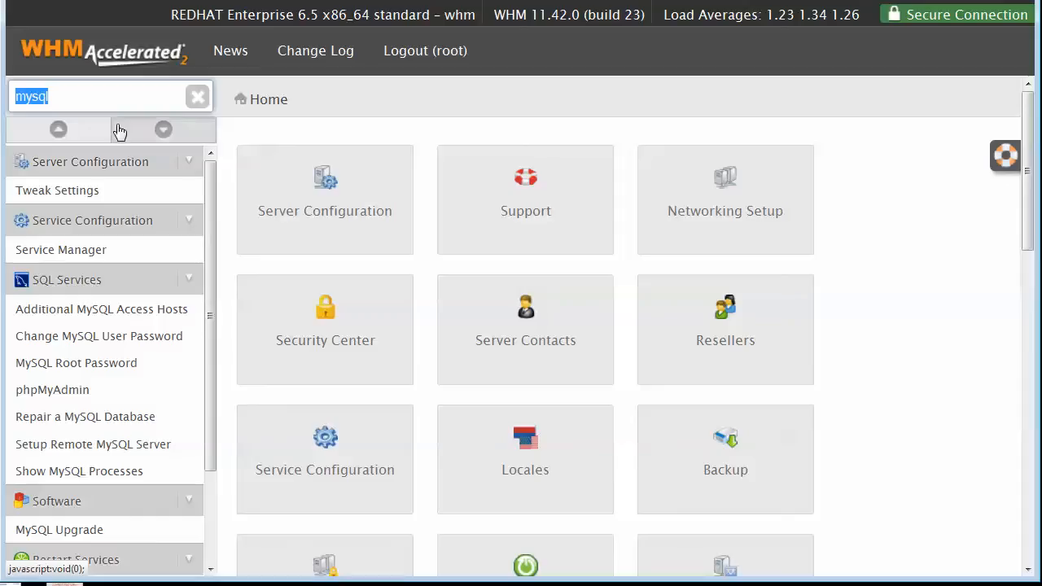
- Filter the WHM sidebar menu to entries matching 'tweak'
type("tweak")
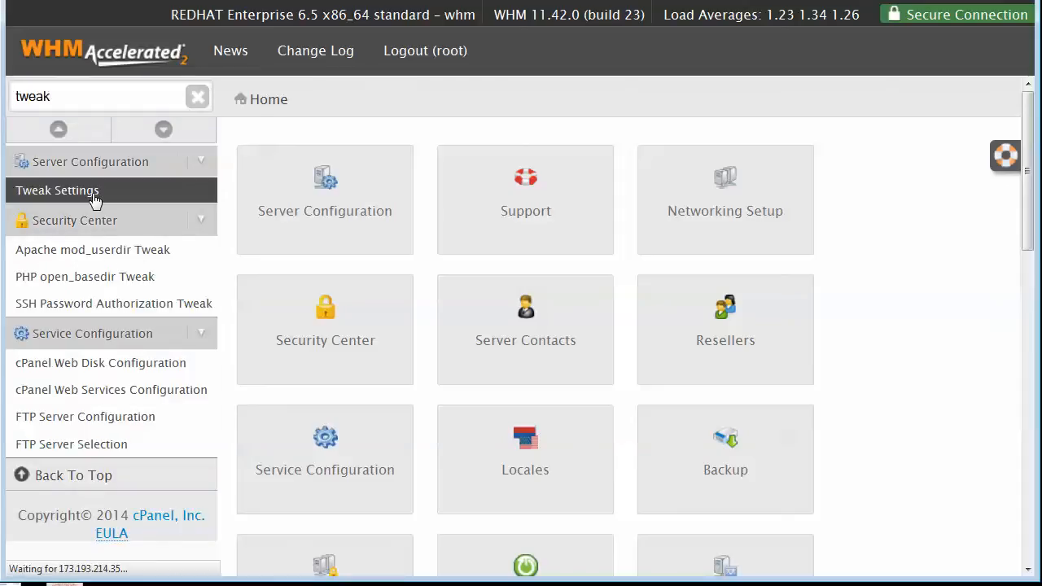
- Turn 'Include databases in disk usage calculations' Off in Tweak Settings and save
left_click(57, 189)
type("sql")
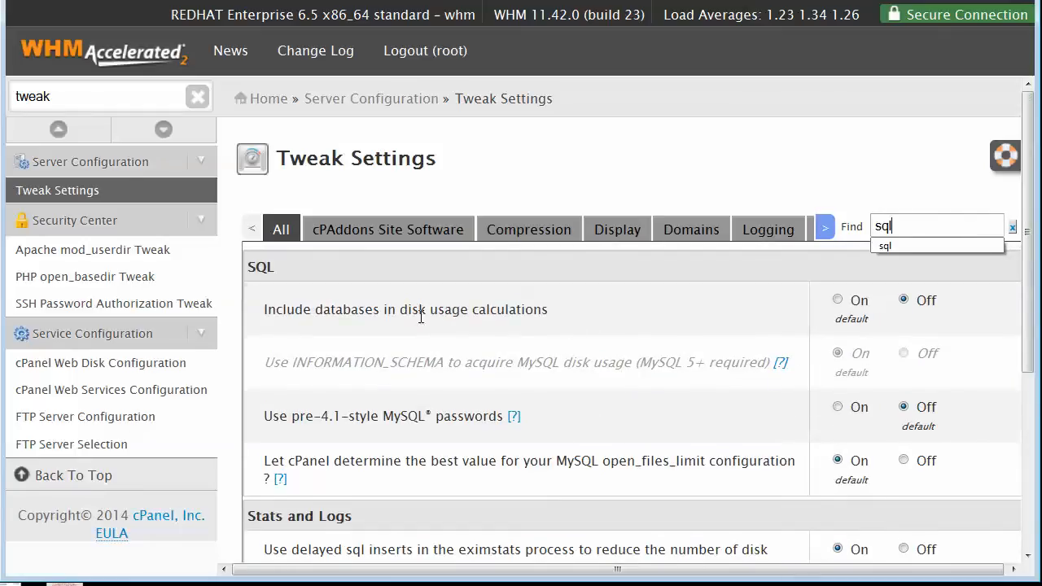
left_click(837, 299)
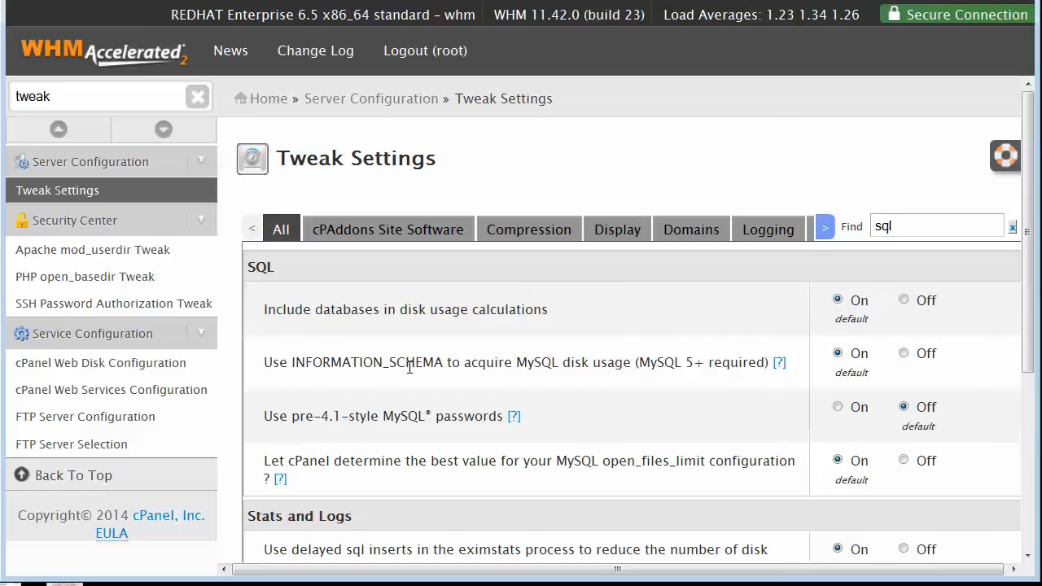
mouse_move(635, 371)
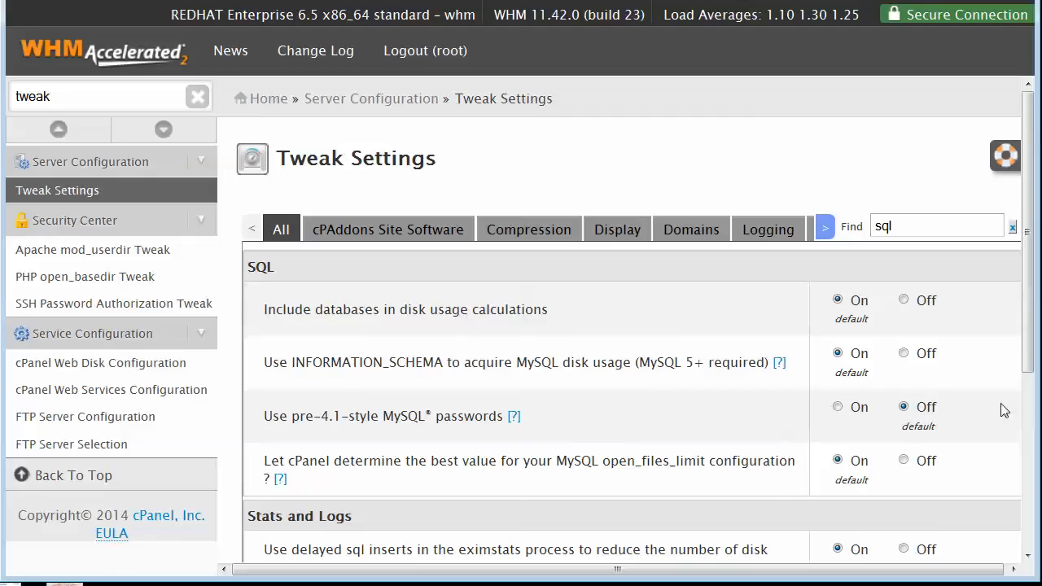
left_click(902, 300)
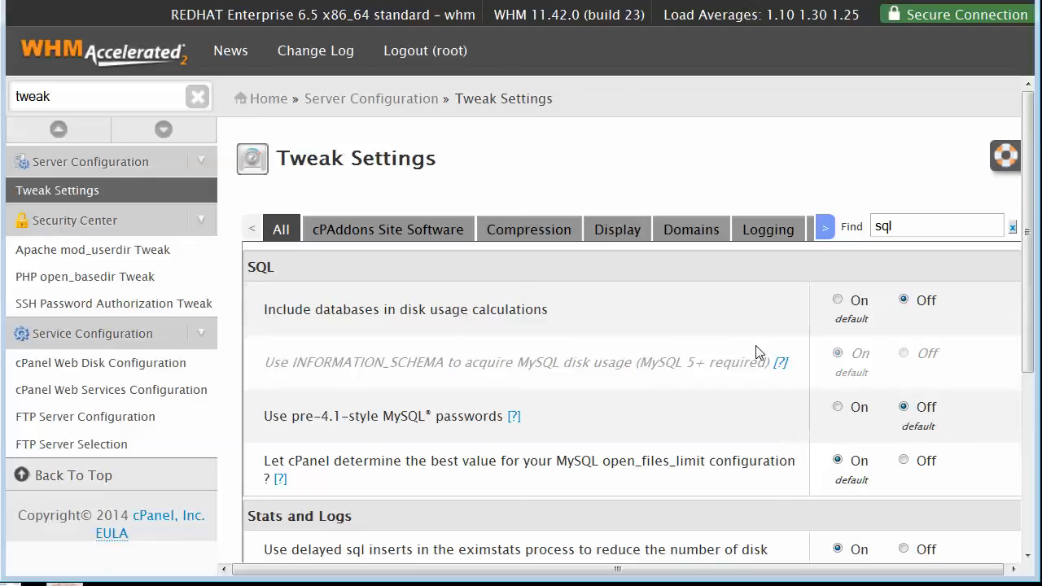
mouse_move(920, 378)
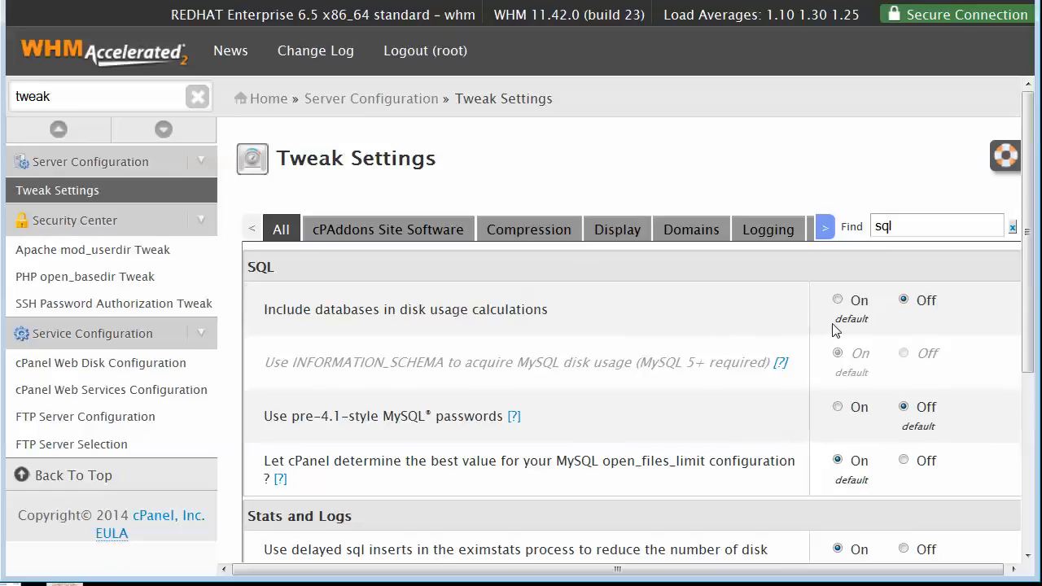
scroll("down", 3)
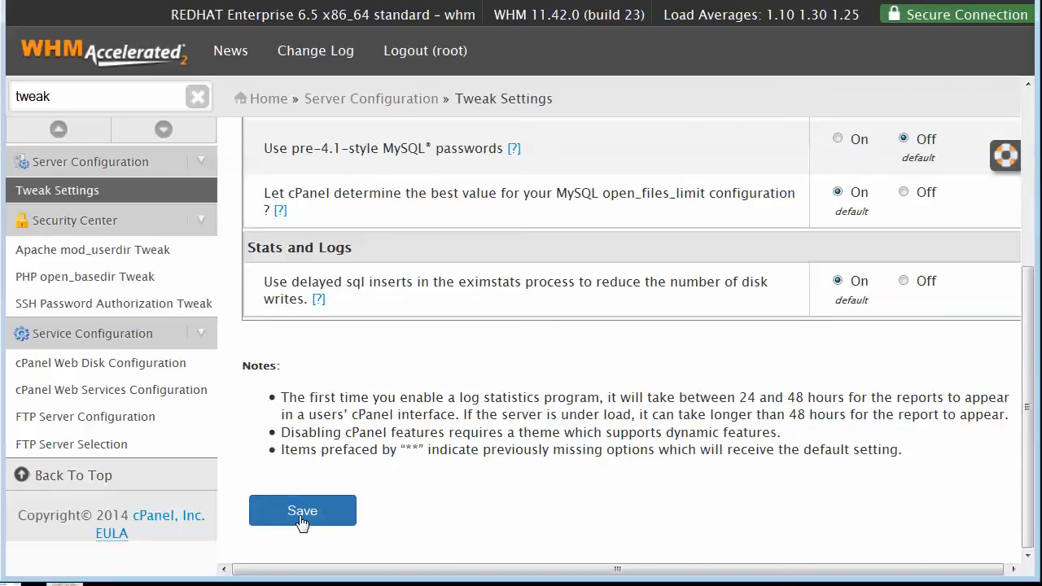
left_click(303, 512)
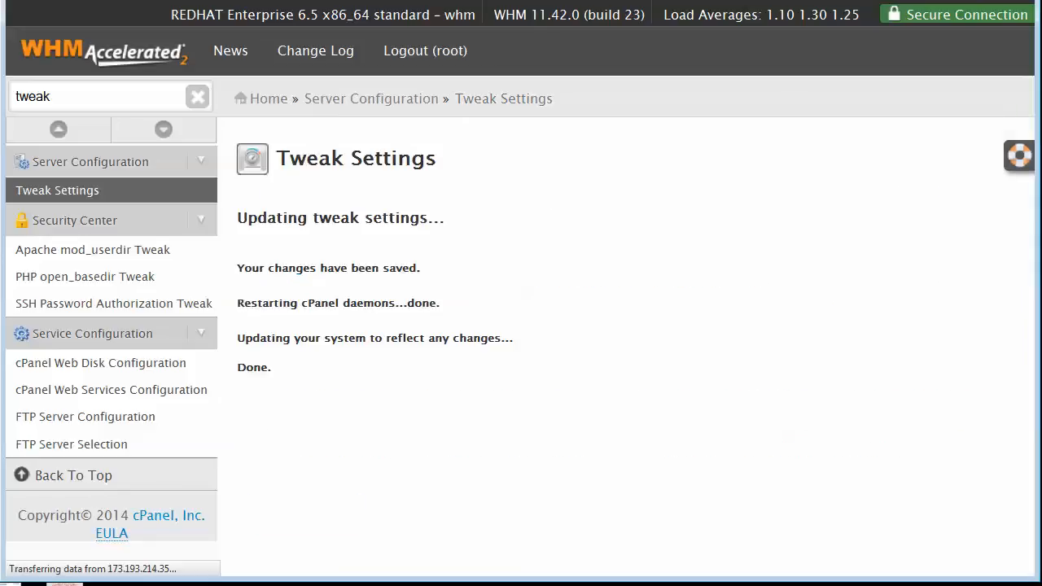
- Review the Available and Active generator checkboxes in Statistics Software Configuration
type("Statistics")
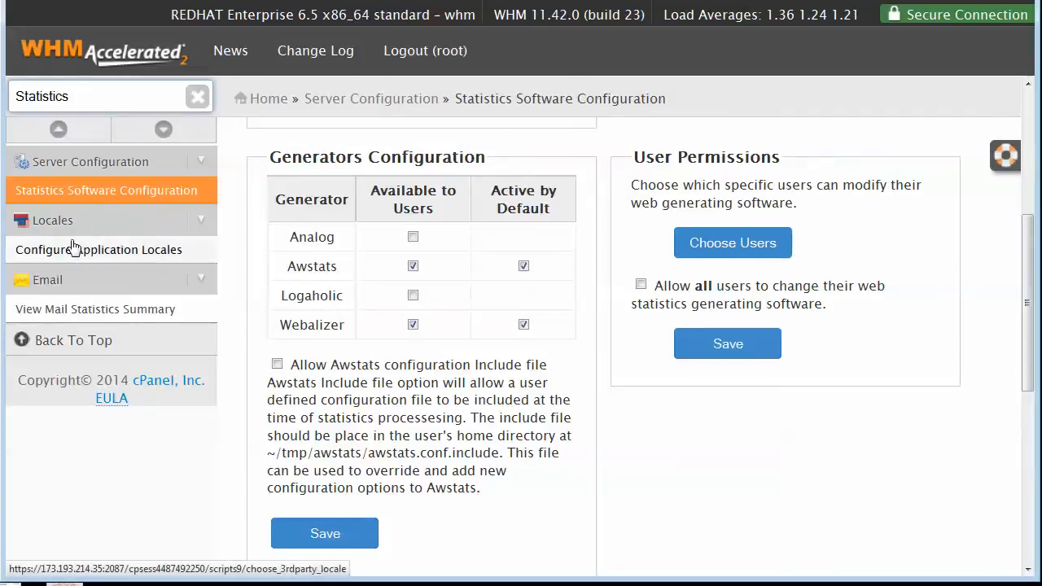
scroll("up", 3)
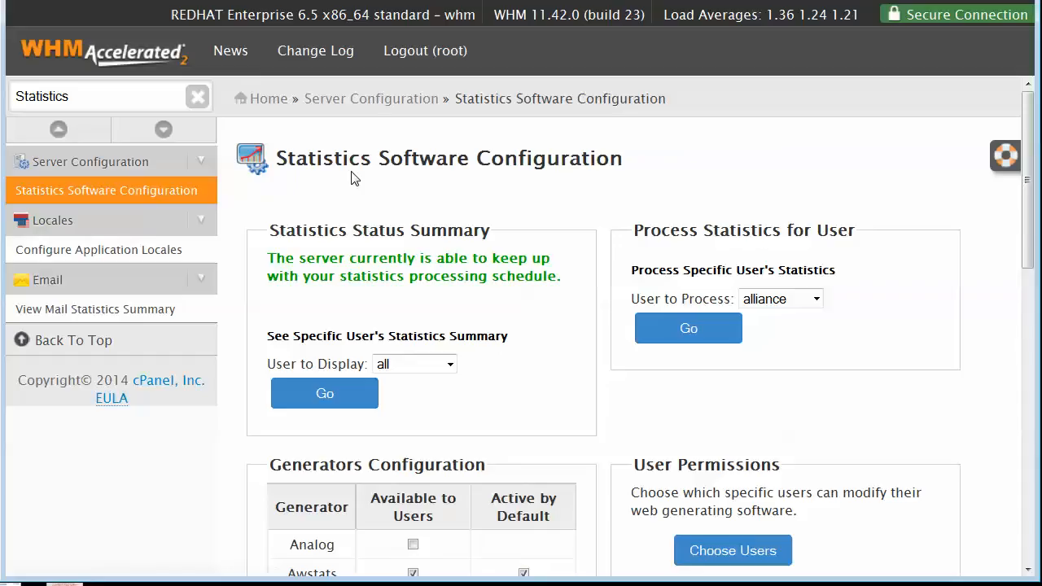
scroll("down", 3)
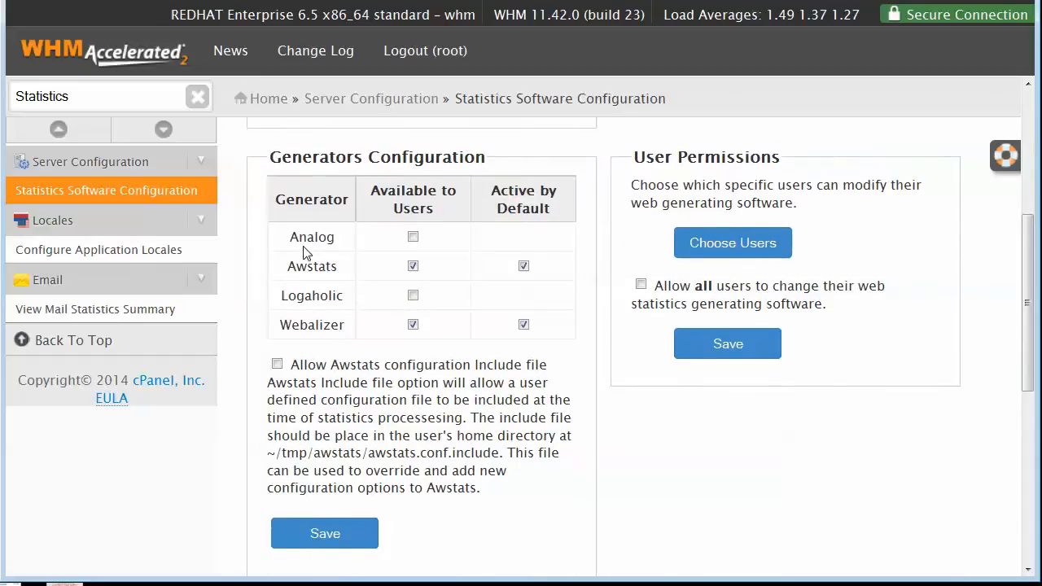
mouse_move(316, 341)
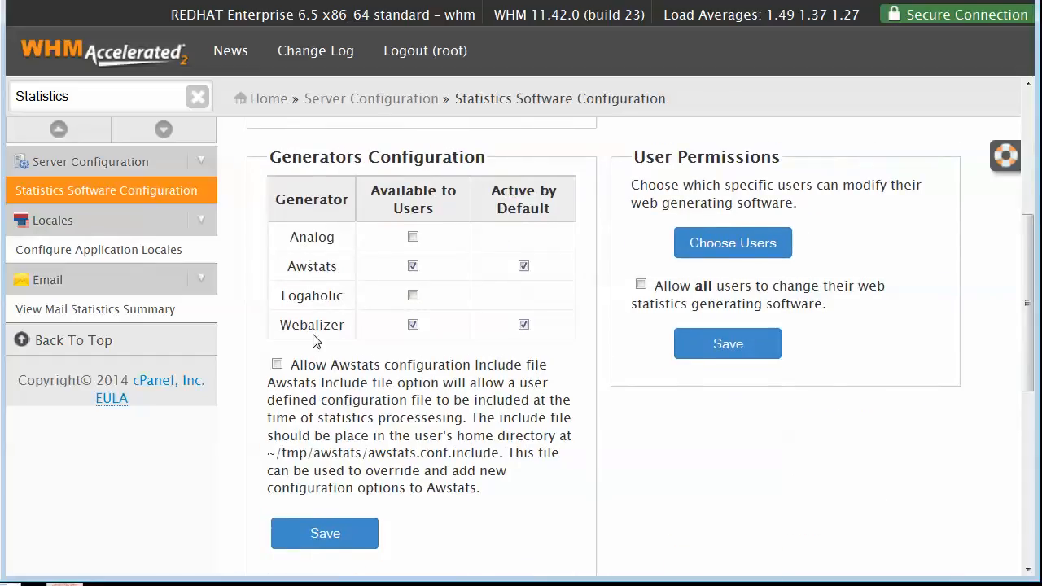
mouse_move(313, 324)
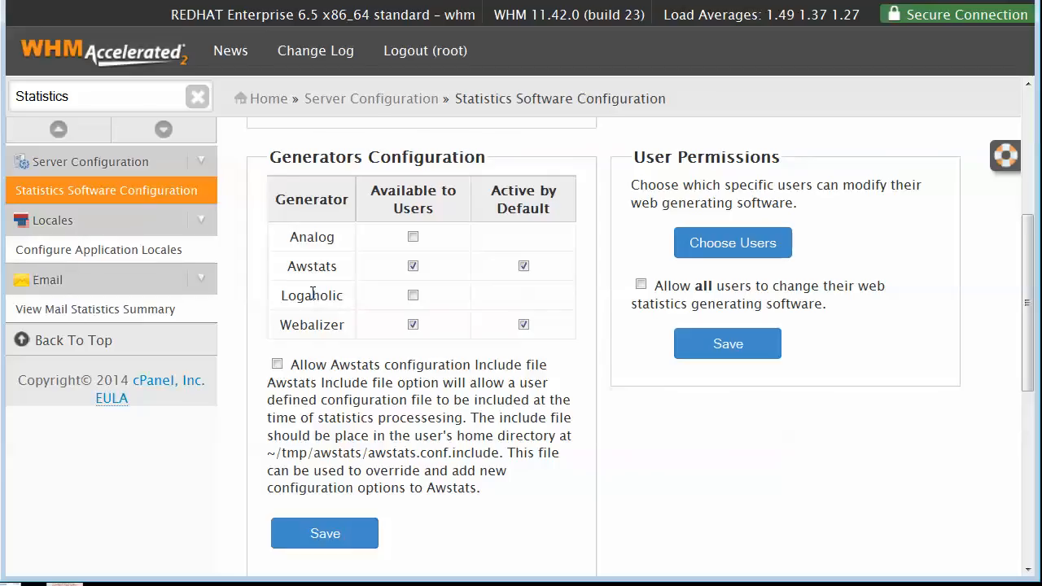
left_click(524, 267)
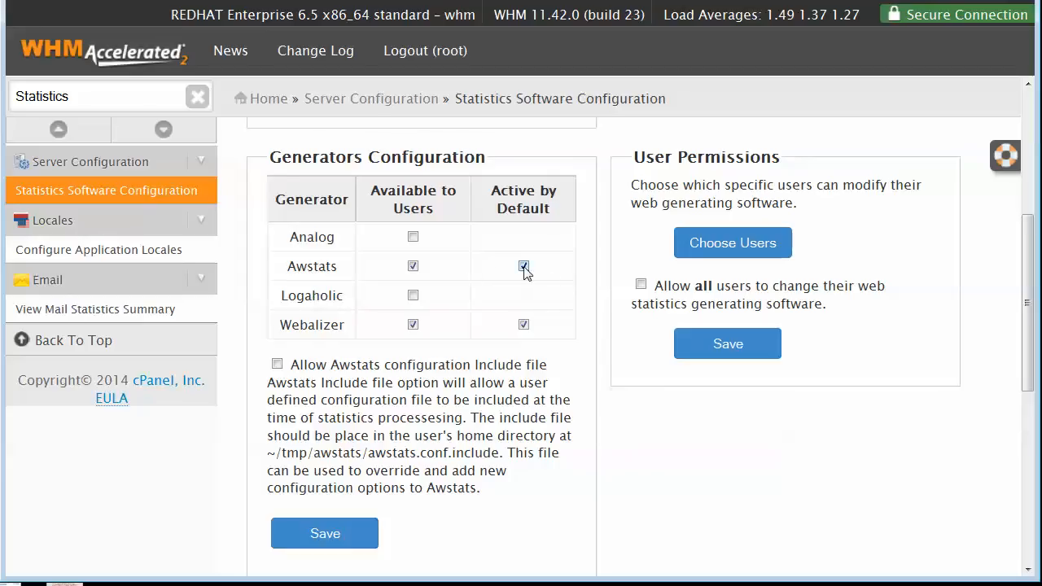
left_click(525, 267)
type("Apache Configuration")
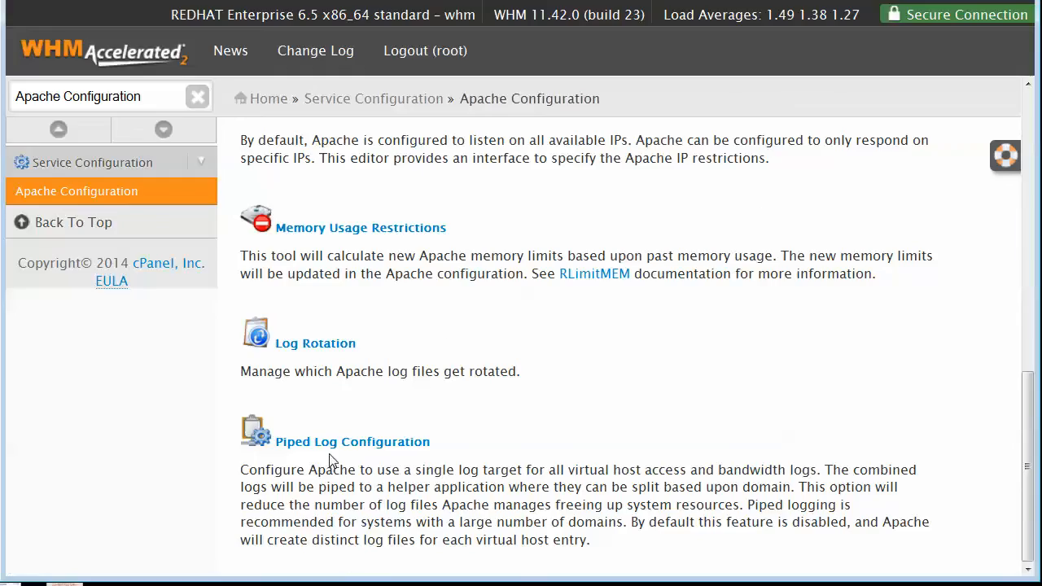
- Enable piped Apache logs in Piped Log Configuration
left_click(352, 441)
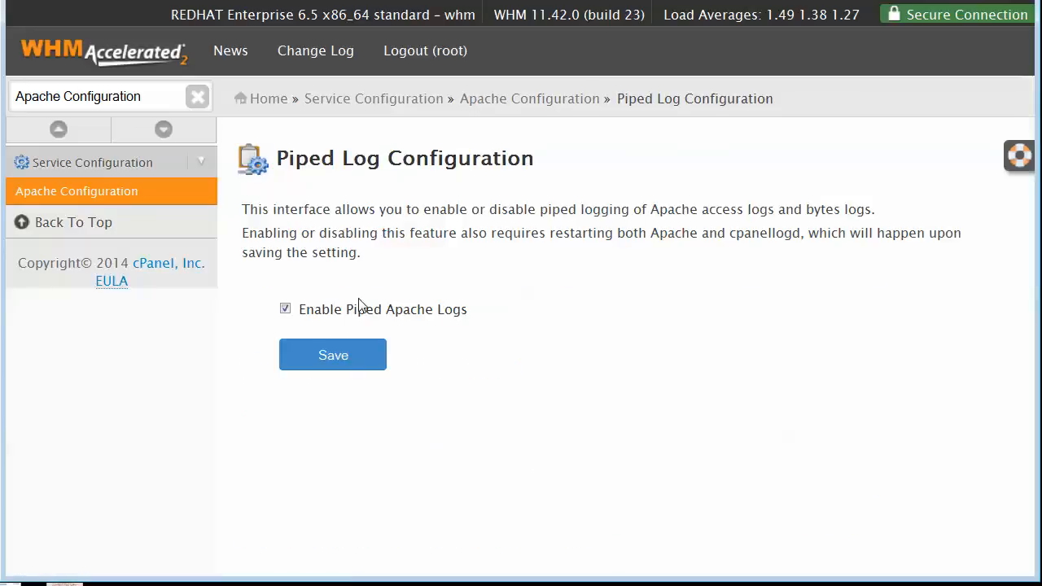
mouse_move(538, 362)
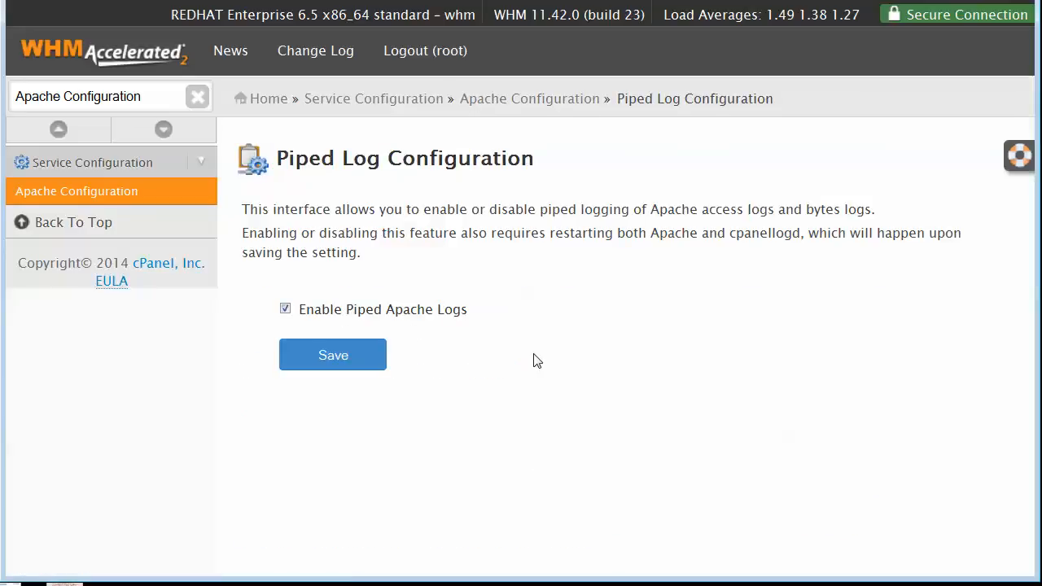